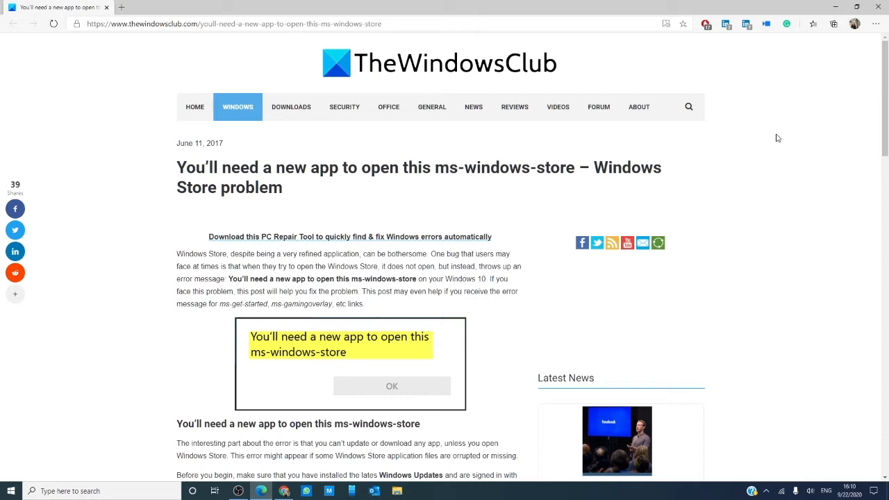
mouse_move(811, 90)
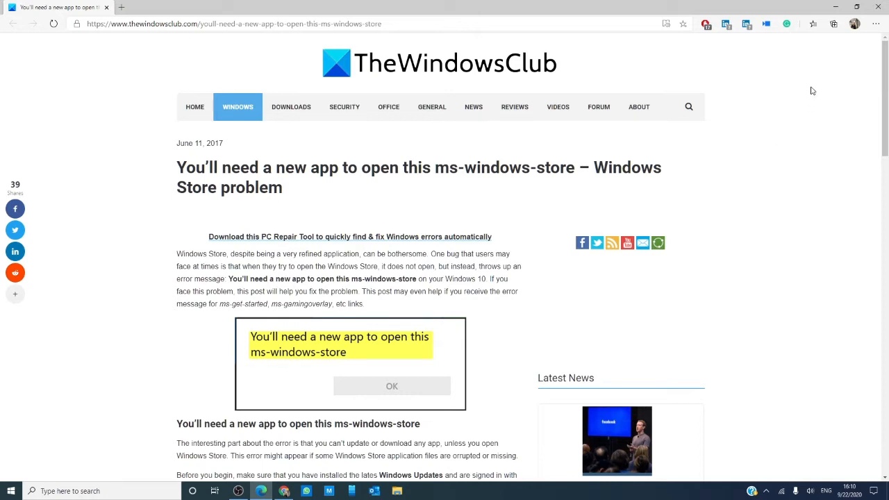
mouse_move(856, 6)
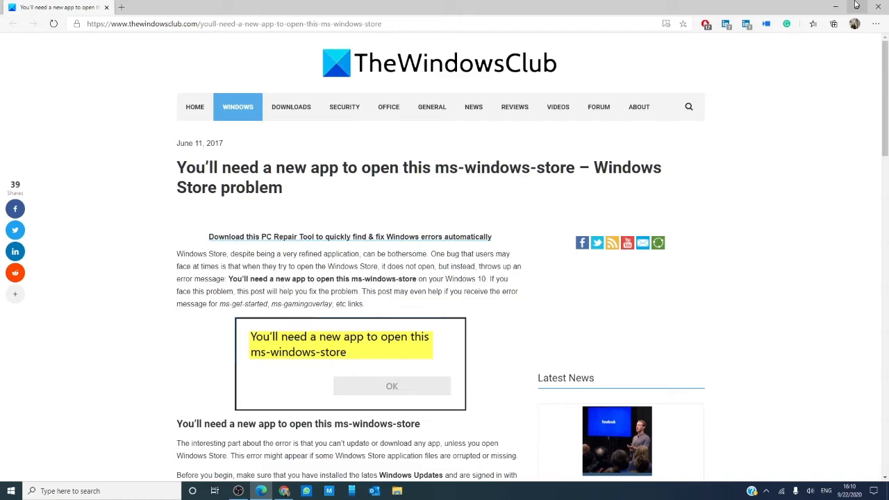
- Minimise Edge to set the Windows Store error article aside and reach the desktop
left_click(879, 6)
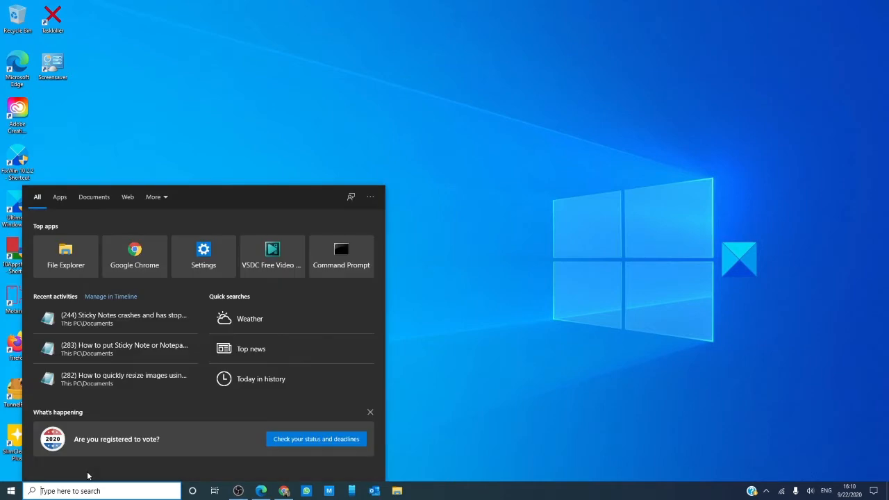
- Search 'trou', go to Additional troubleshooters and run the Windows Store Apps troubleshooter
type("trou")
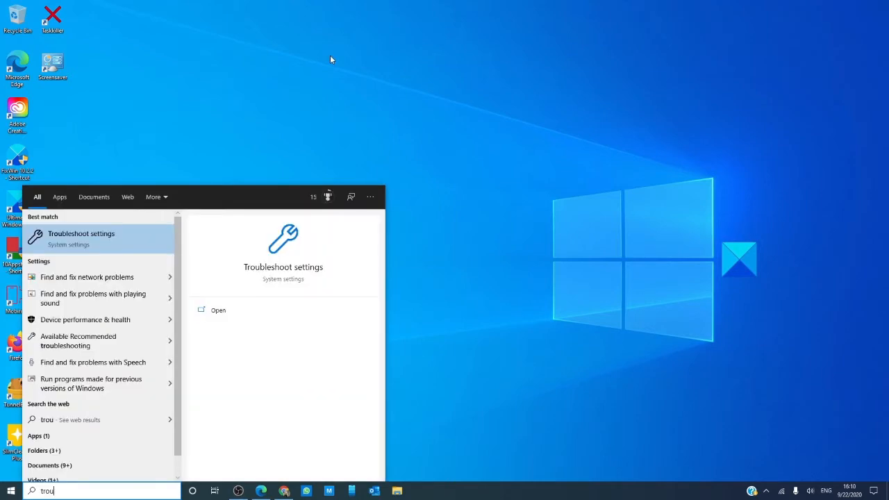
mouse_move(284, 271)
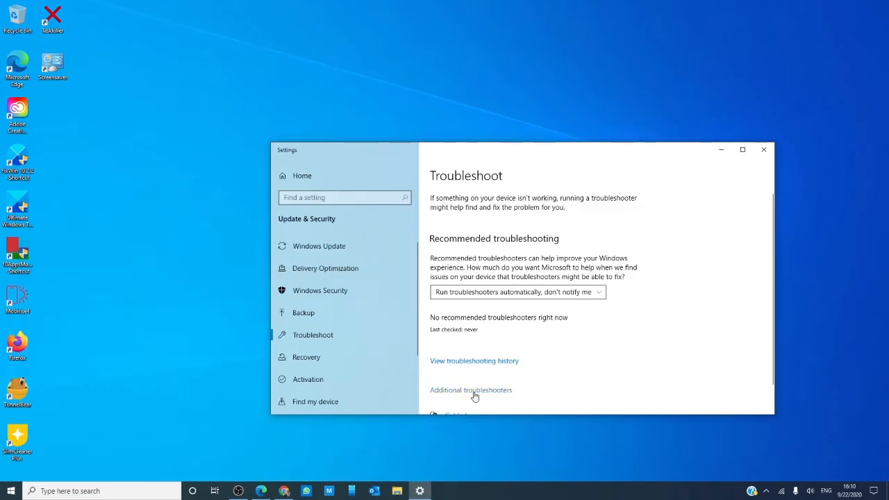
left_click(471, 389)
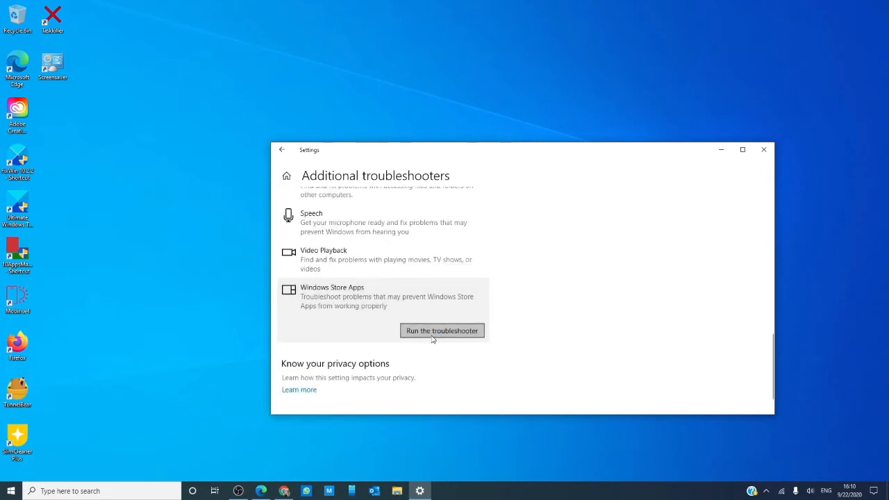
left_click(442, 331)
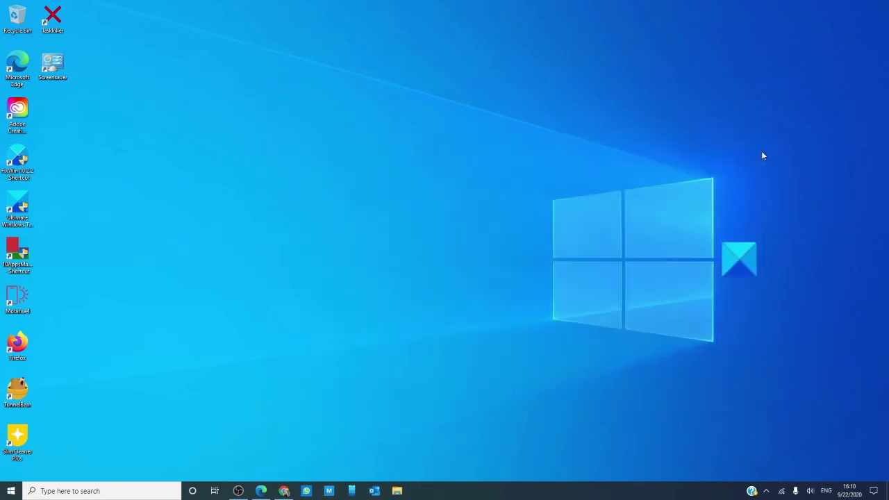
mouse_move(558, 278)
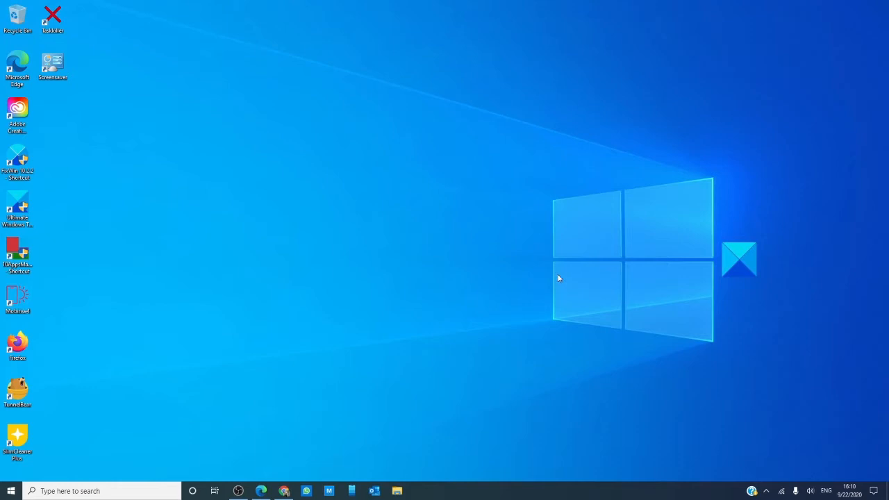
mouse_move(465, 317)
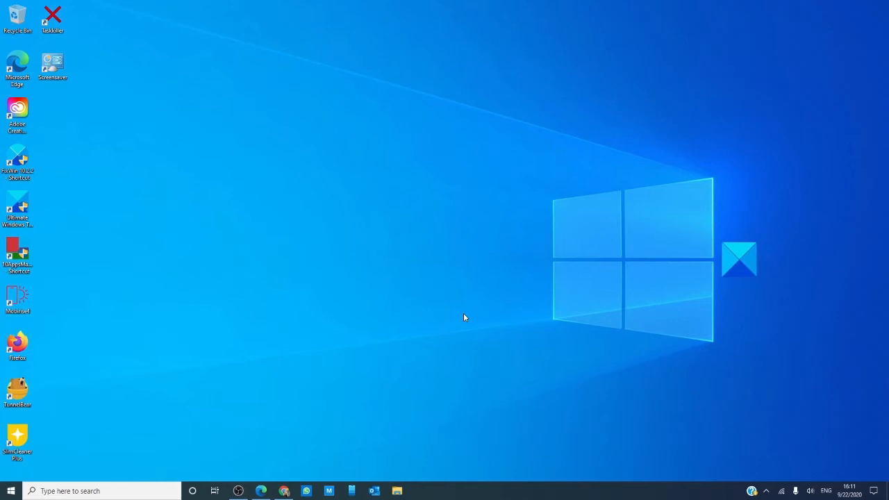
mouse_move(339, 392)
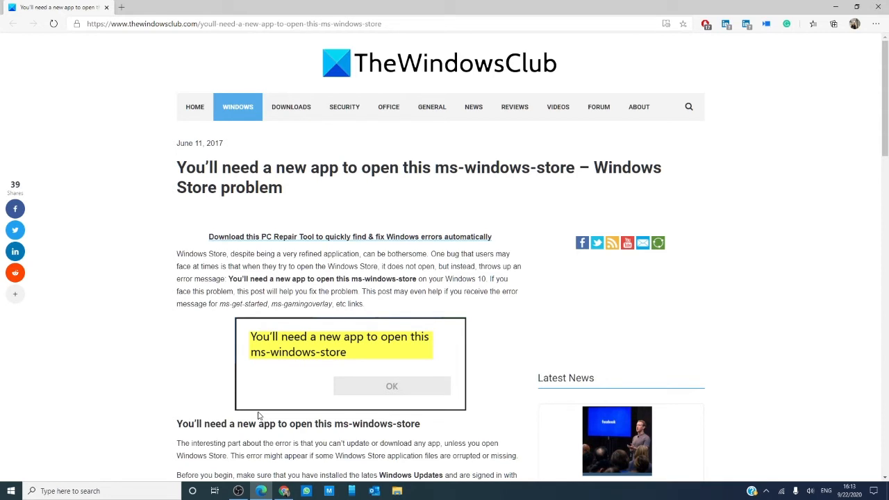
mouse_move(110, 401)
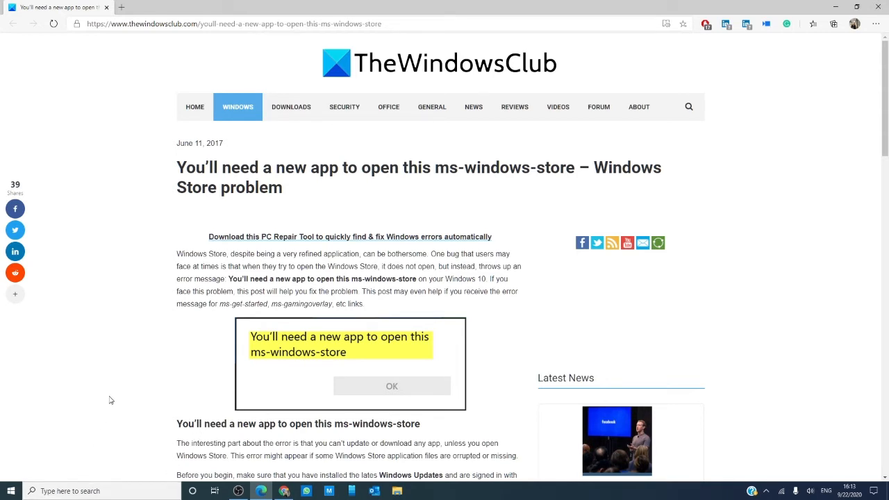
mouse_move(28, 482)
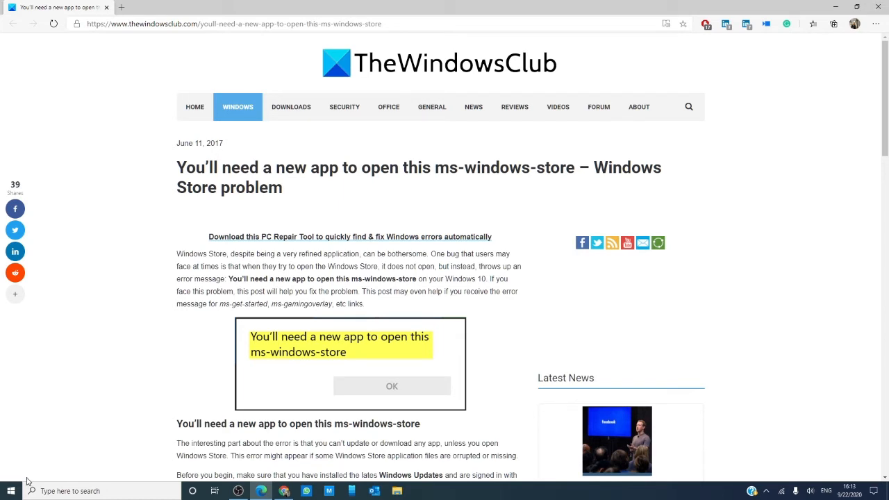
- Launch Windows PowerShell (Admin) from the Start button's system tools menu
right_click(12, 492)
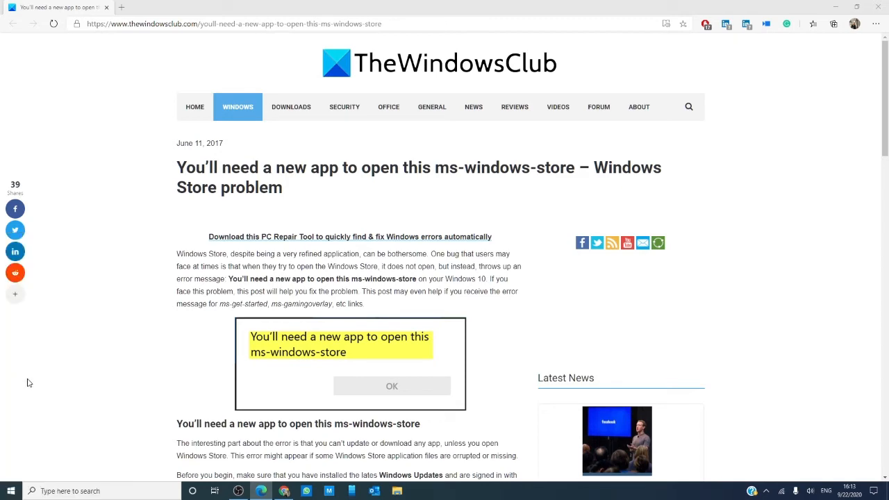
left_click(420, 492)
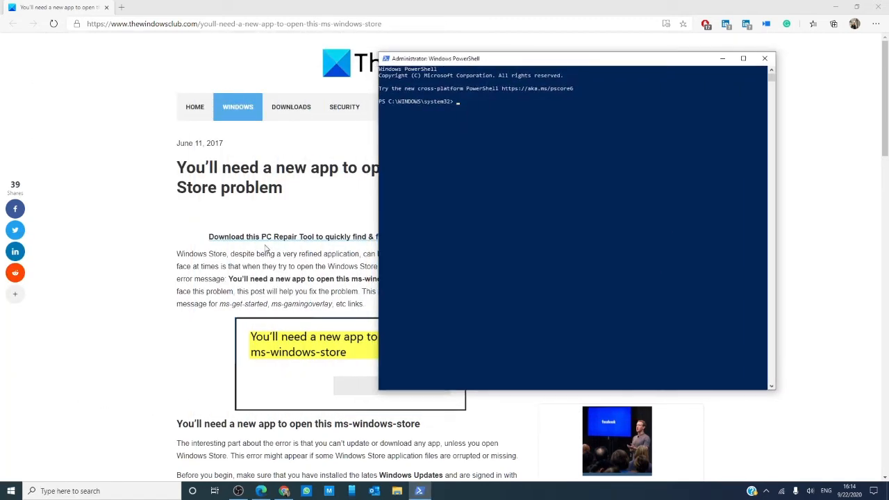
- Run the article's Get-AppXPackage re-register command in admin PowerShell, then close the window
scroll("down", 3)
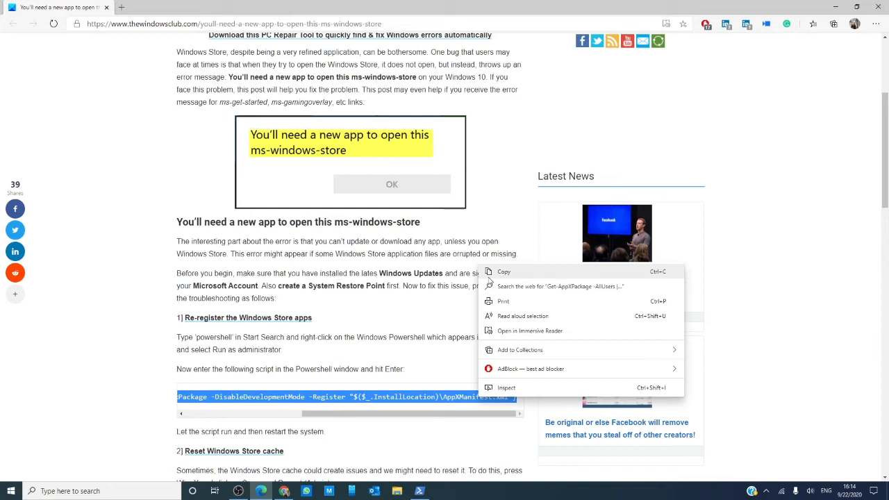
left_click(420, 492)
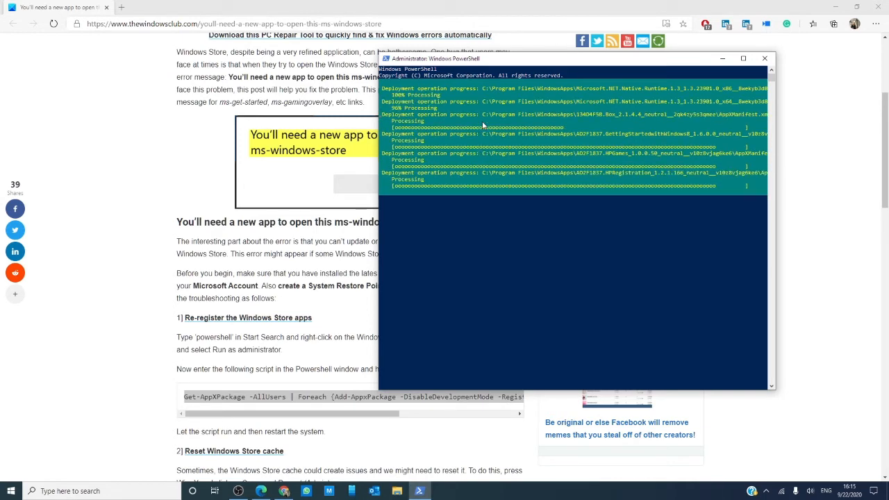
left_click(764, 58)
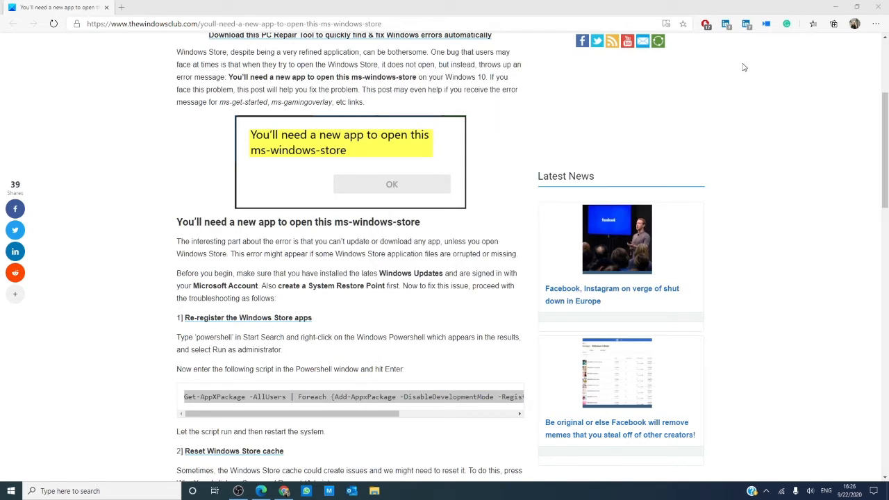
left_click(851, 5)
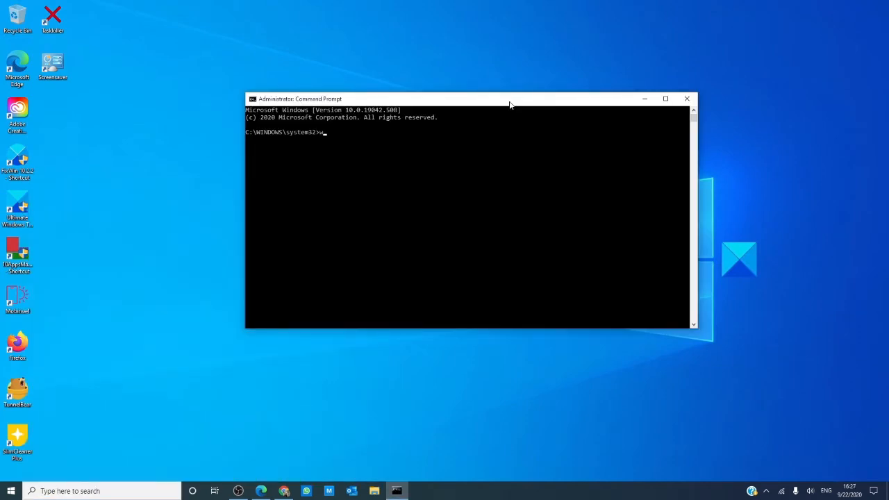
- Run wsreset.exe in the admin Command Prompt and close the window
type("sreset.e")
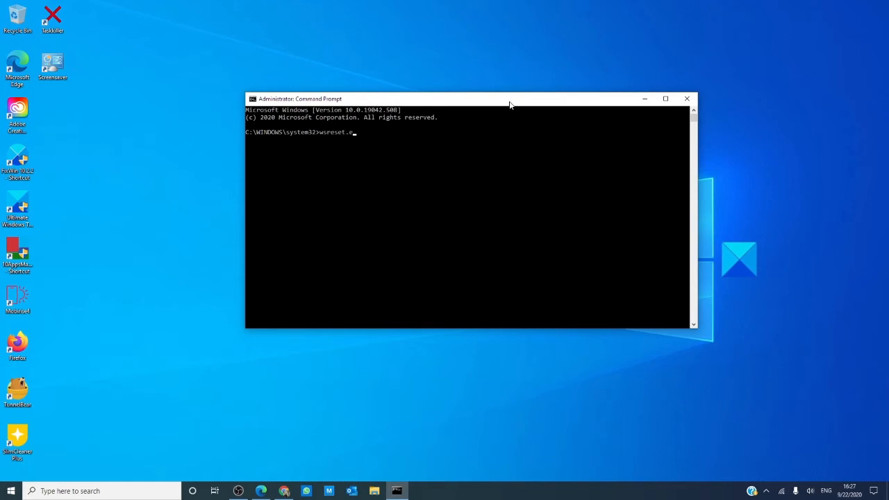
type("xe")
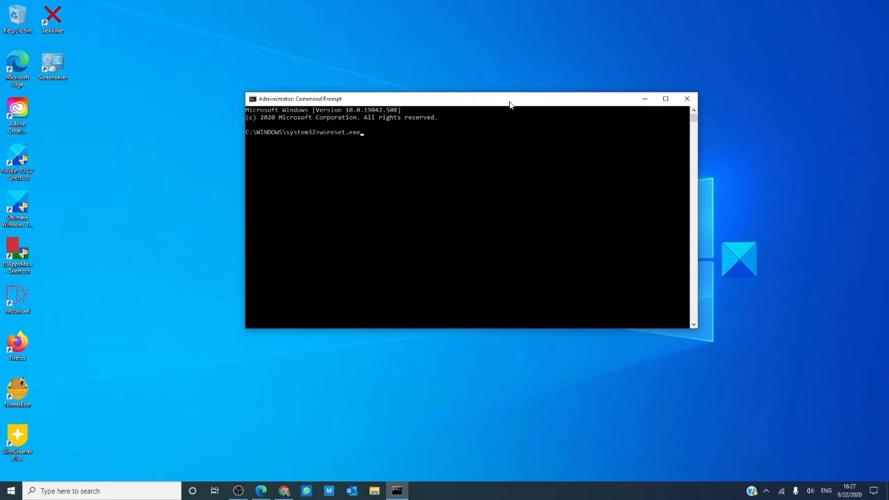
mouse_move(686, 99)
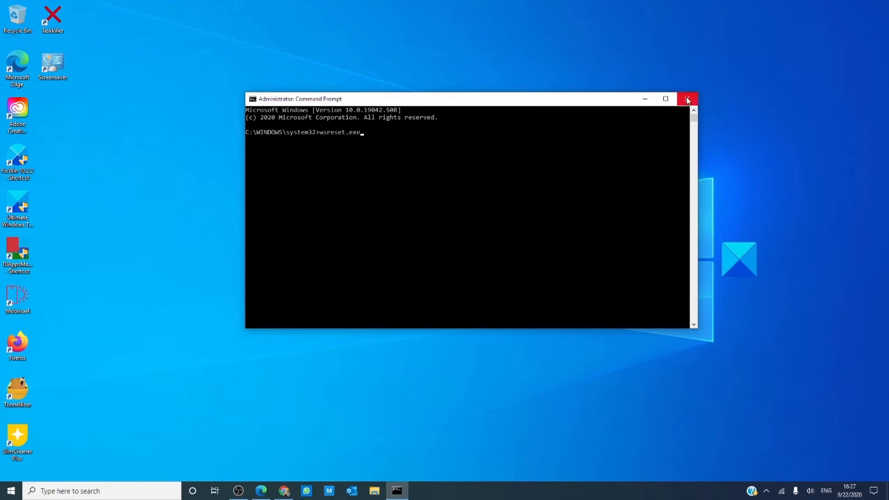
left_click(687, 99)
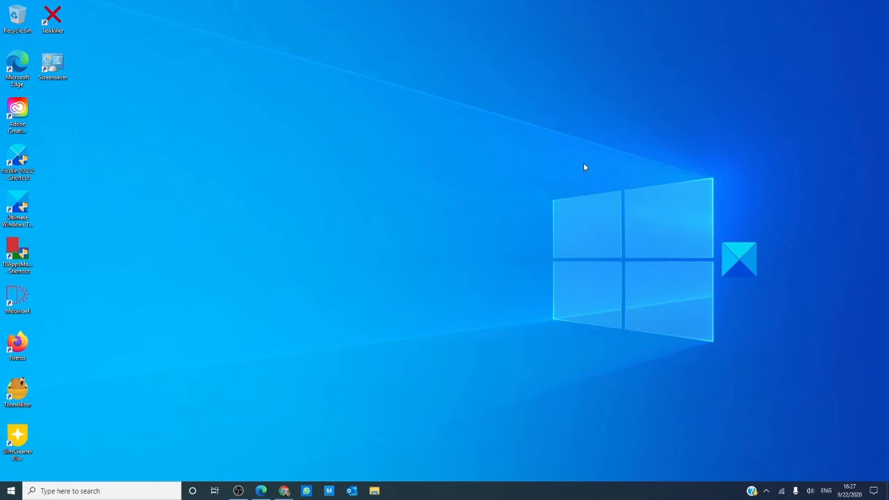
mouse_move(90, 471)
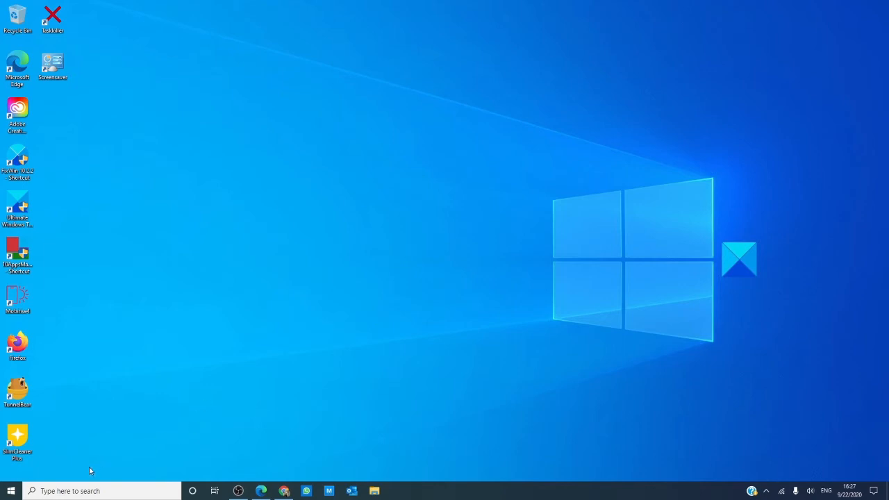
- Reopen admin PowerShell and copy the Windows Store reinstall command from the Edge article
right_click(11, 492)
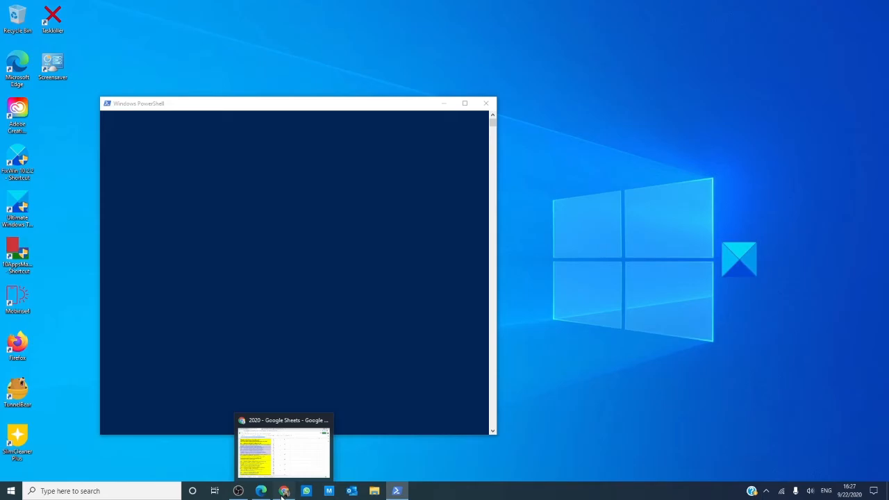
left_click(283, 448)
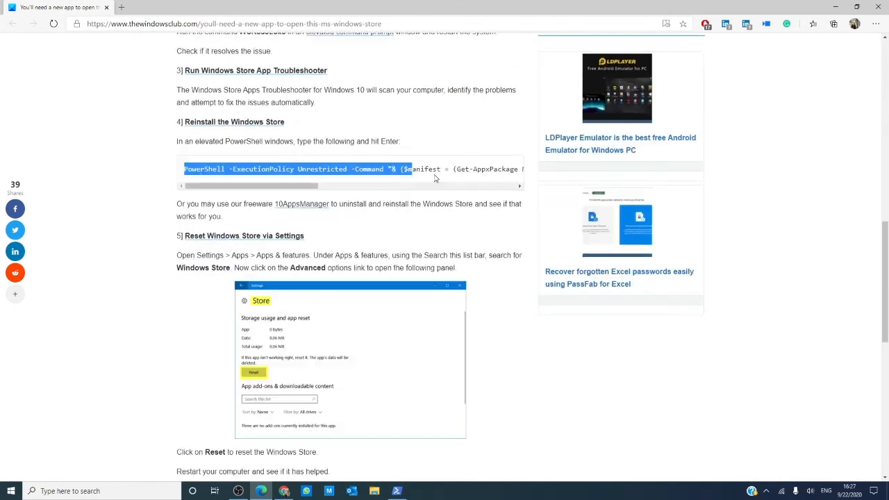
scroll("right", 3)
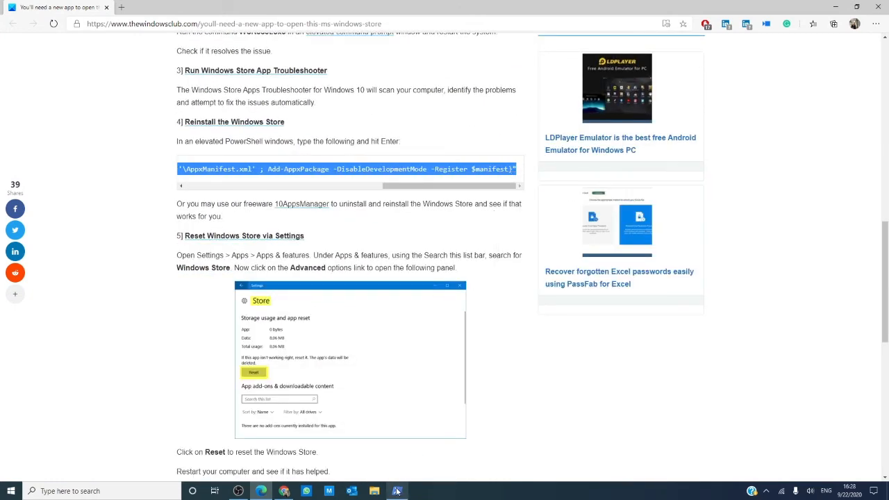
left_click(397, 492)
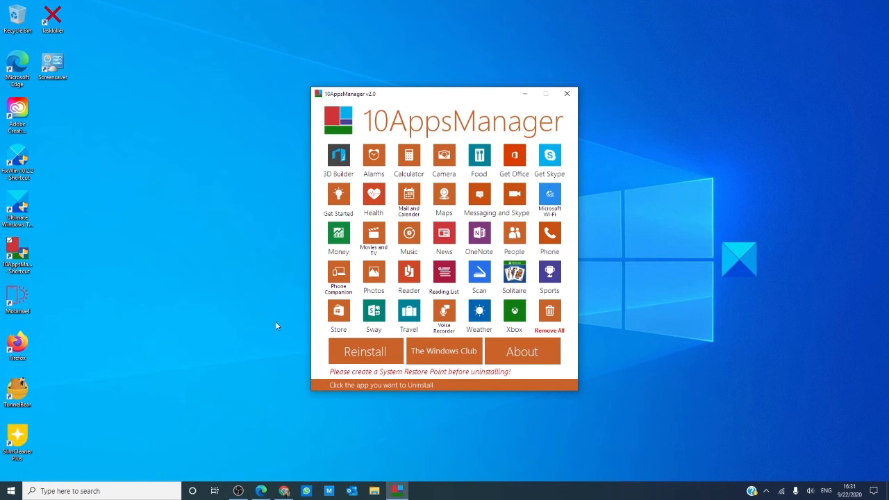
mouse_move(535, 109)
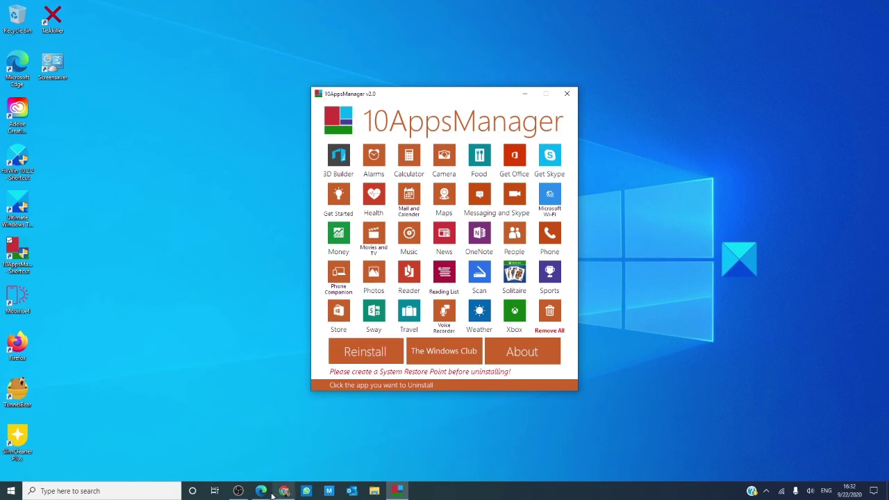
- Switch from 10AppsManager back to the Edge article via the taskbar icon
left_click(261, 492)
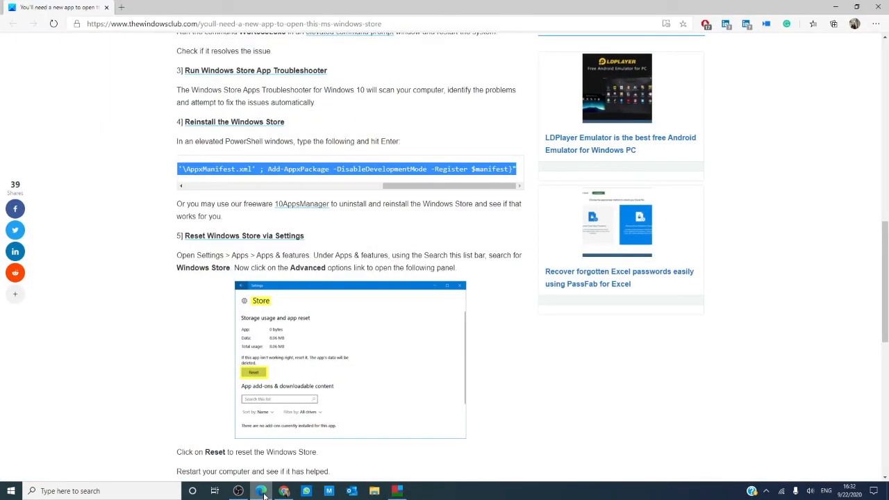